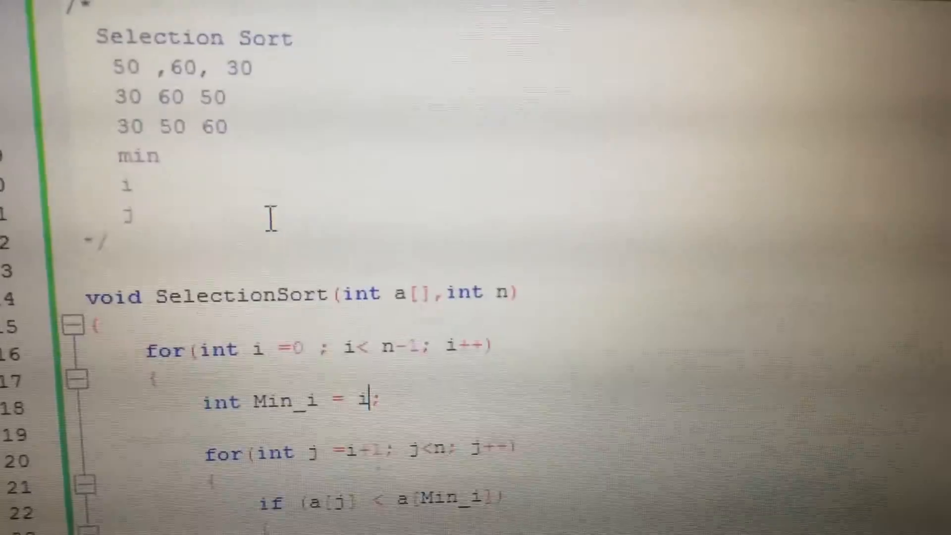
Build and run the selection sort, printing 80 15 44 1 4 then sorted 1 4 15 44 80.
{"action": "scroll", "scroll_direction": "down", "scroll_amount": 3}
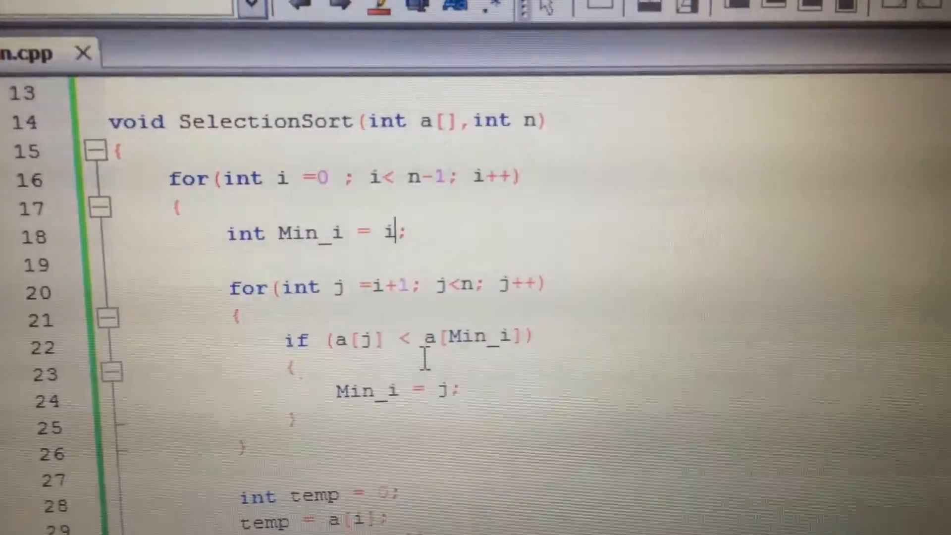
{"action": "scroll", "scroll_direction": "down", "scroll_amount": 3}
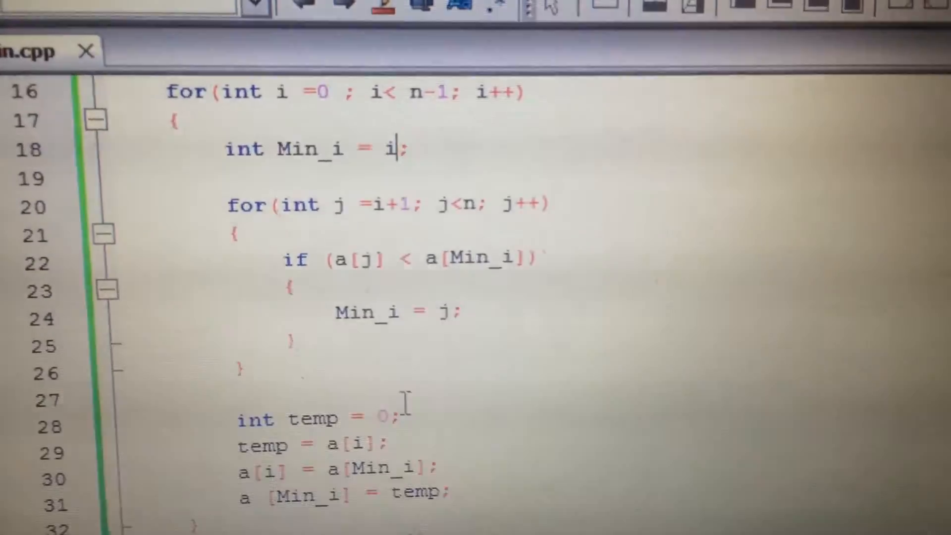
{"action": "scroll", "scroll_direction": "down", "scroll_amount": 3}
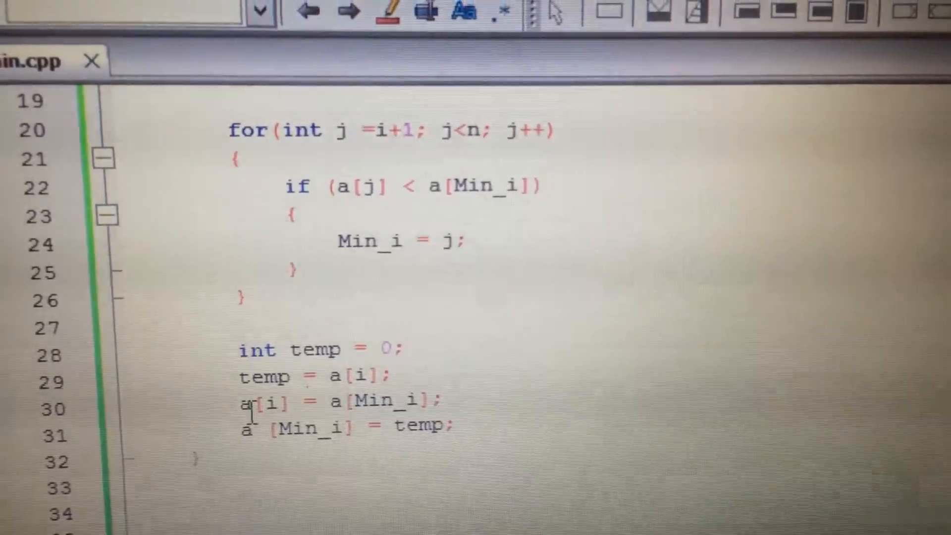
{"action": "scroll", "scroll_direction": "up", "scroll_amount": 3}
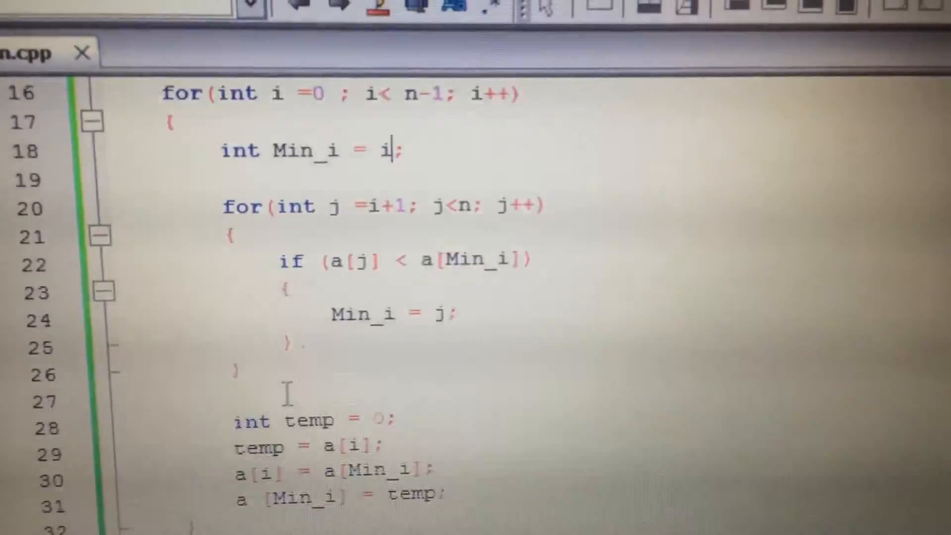
{"action": "scroll", "scroll_direction": "up", "scroll_amount": 3}
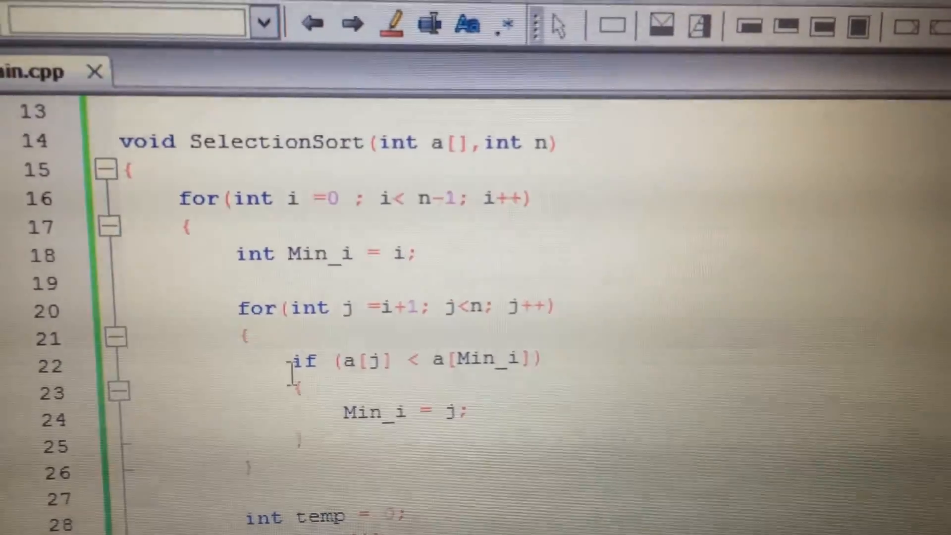
{"action": "scroll", "scroll_direction": "down", "scroll_amount": 3}
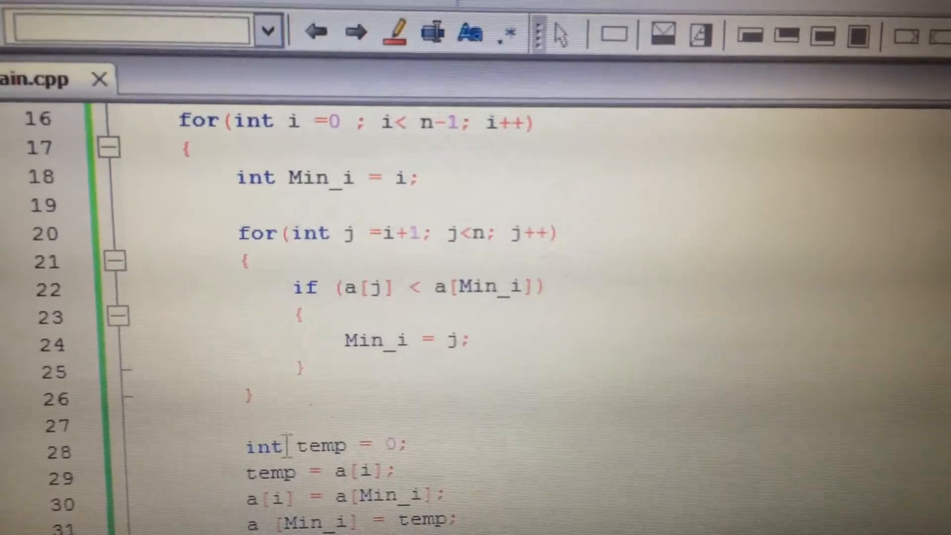
{"action": "scroll", "scroll_direction": "down", "scroll_amount": 3}
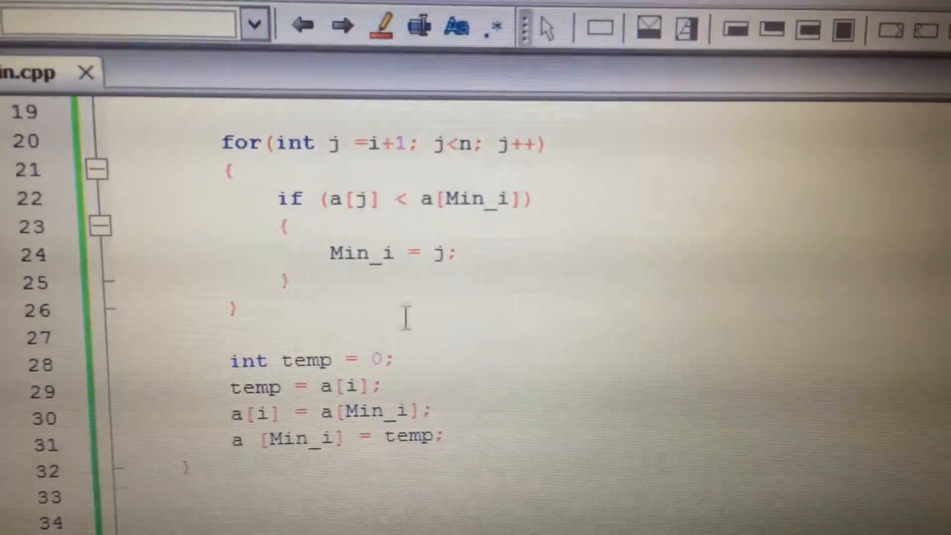
{"action": "scroll", "scroll_direction": "down", "scroll_amount": 3}
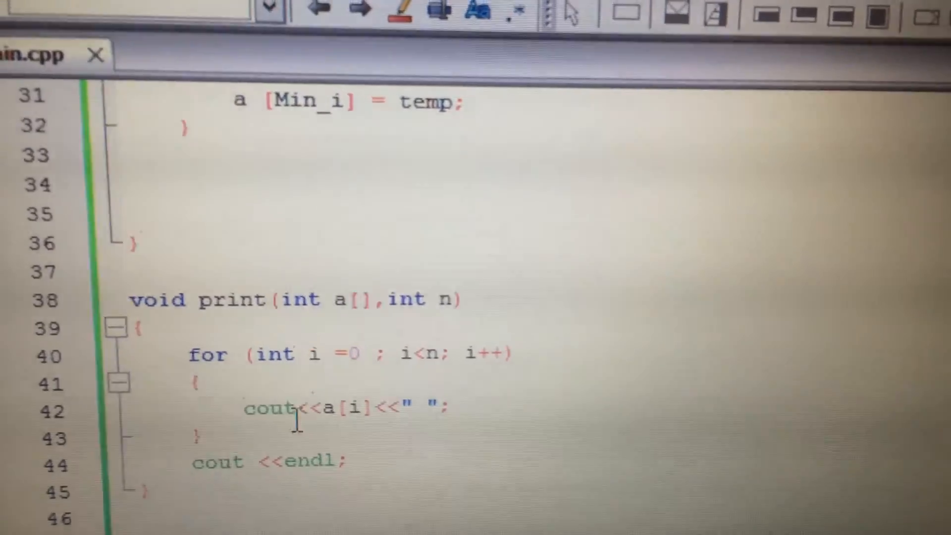
{"action": "scroll", "scroll_direction": "down", "scroll_amount": 3}
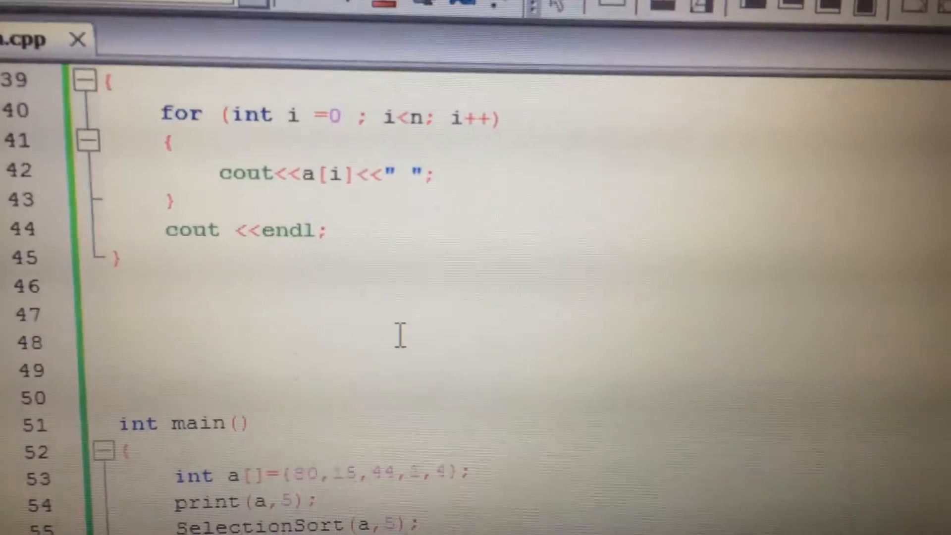
{"action": "scroll", "scroll_direction": "down", "scroll_amount": 3}
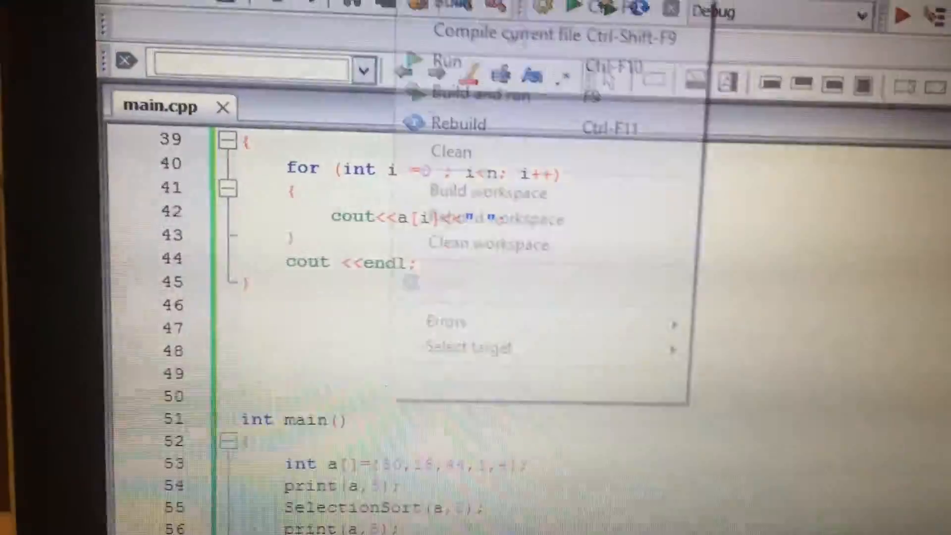
{"action": "mouse_move", "coordinate": [431, 27]}
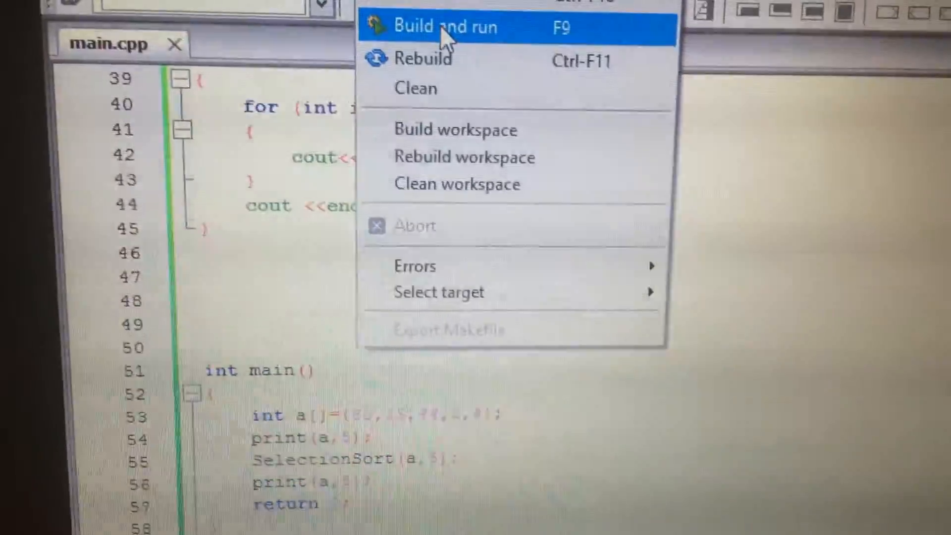
{"action": "left_click", "coordinate": [441, 27]}
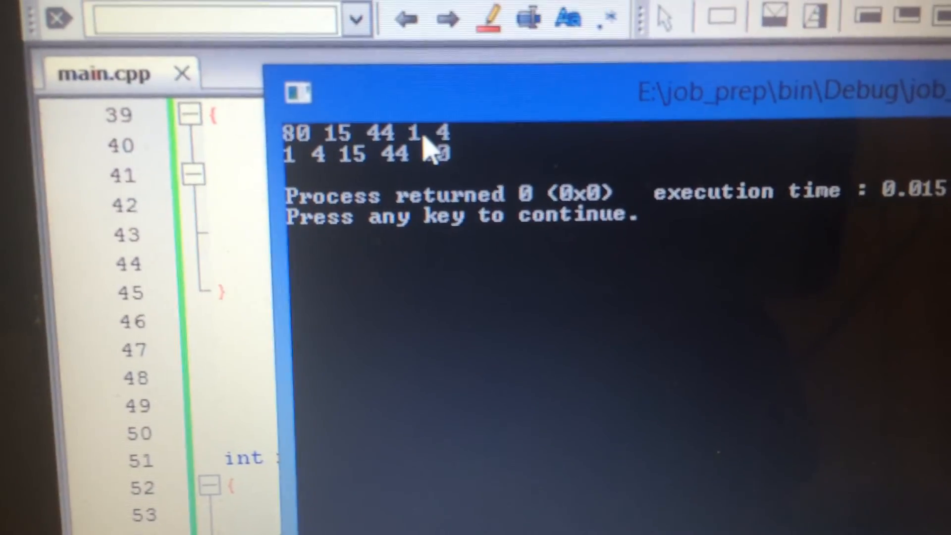